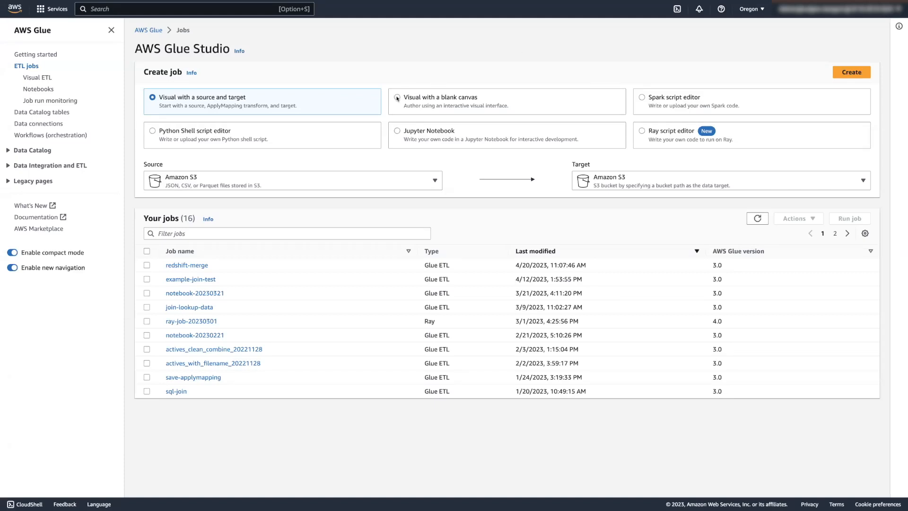
- Create a new visual job from a blank canvas
click(397, 96)
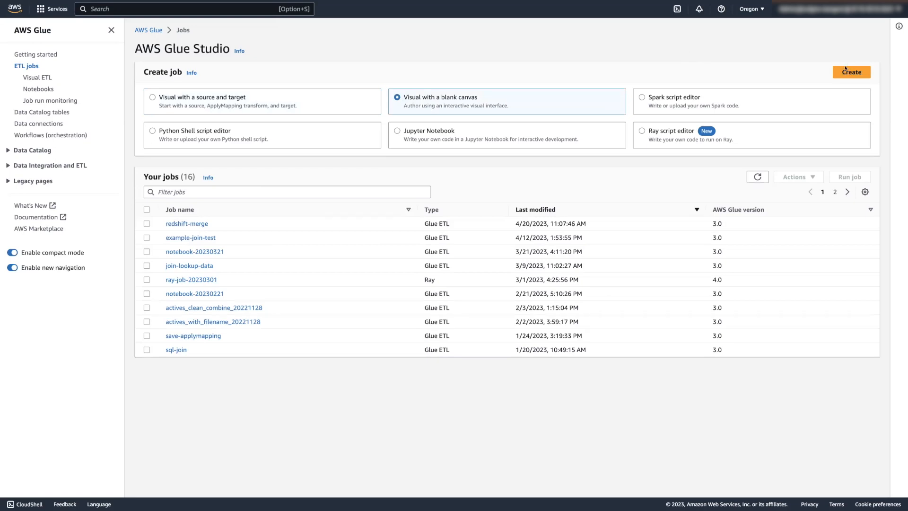
click(851, 71)
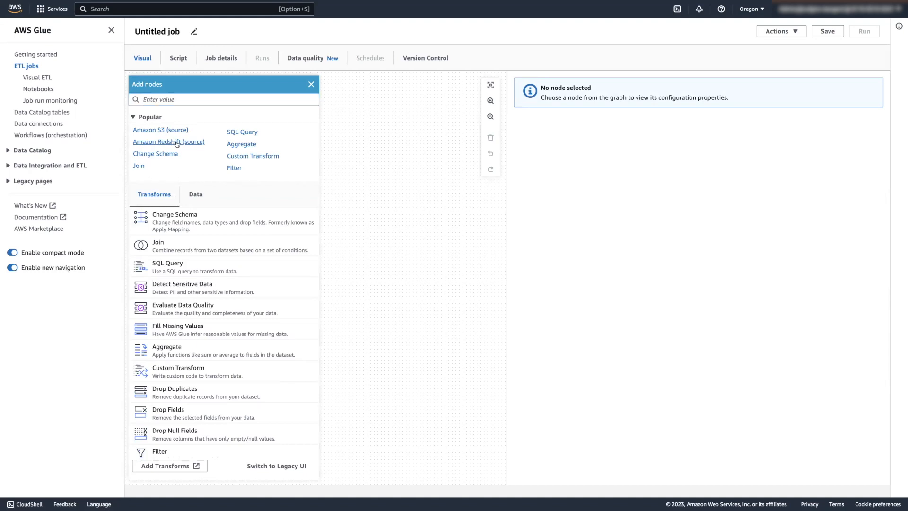
- Add an Amazon Redshift source node followed by a Change Schema transform
click(168, 141)
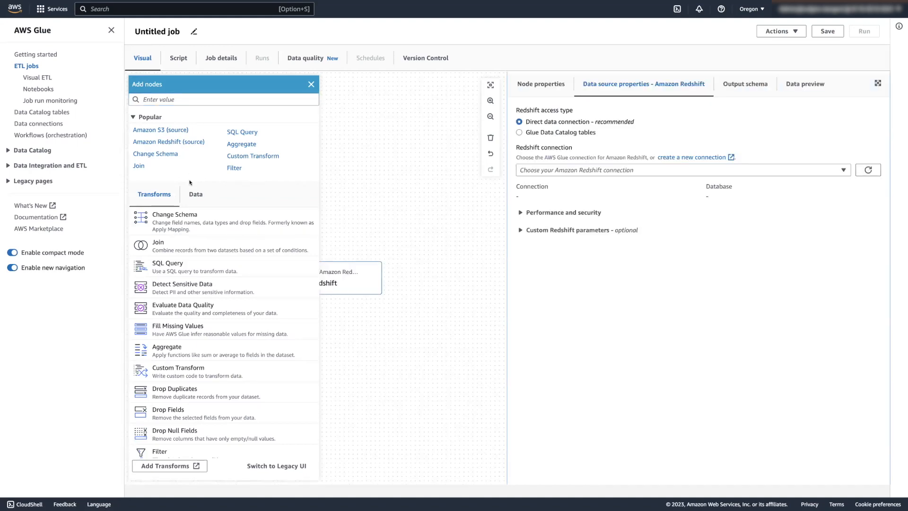
click(174, 221)
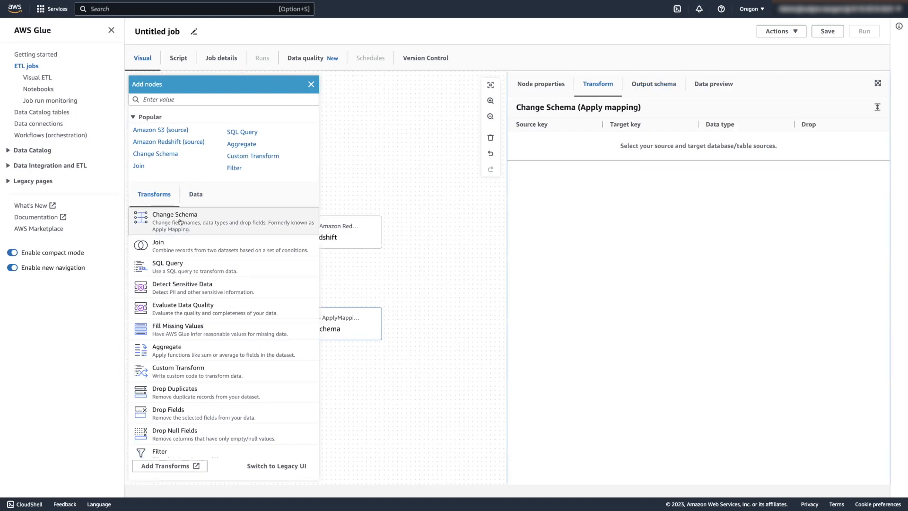
- Add an Amazon Redshift target node after Change Schema, found by searching 'redsh'
click(195, 194)
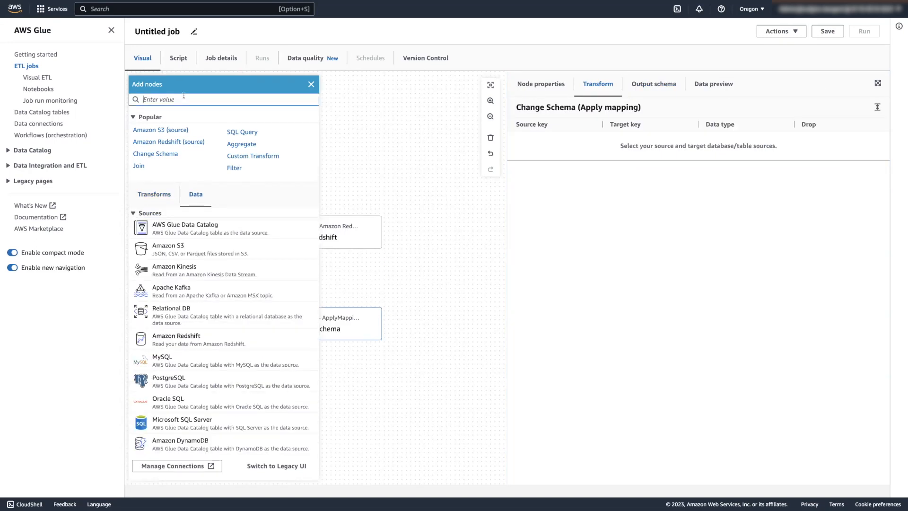
text(redsh)
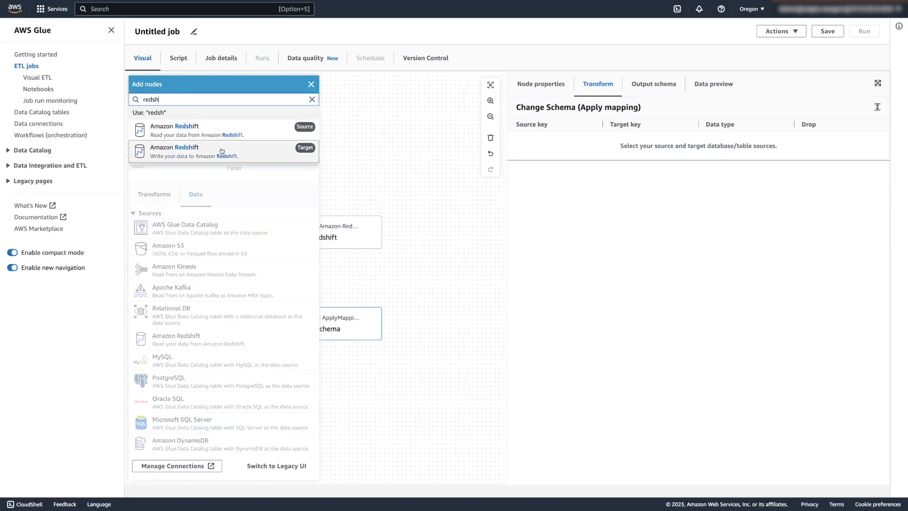
click(221, 151)
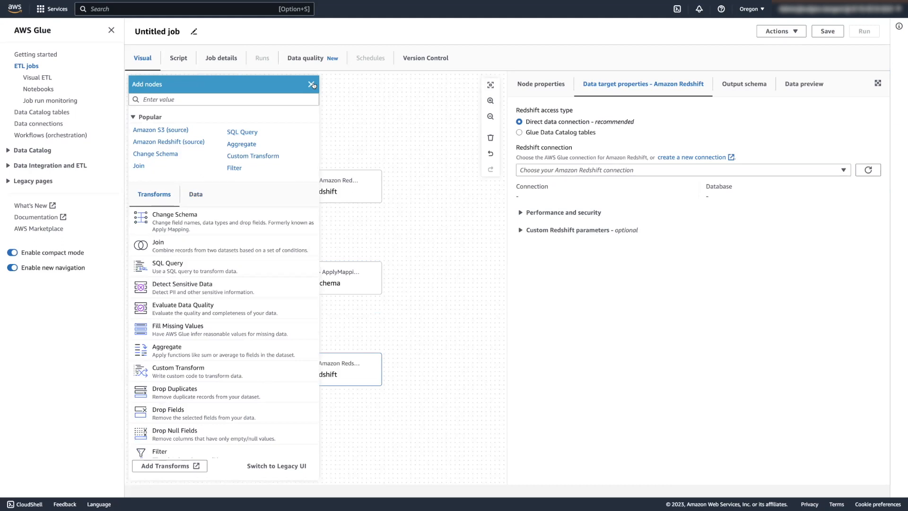
click(311, 85)
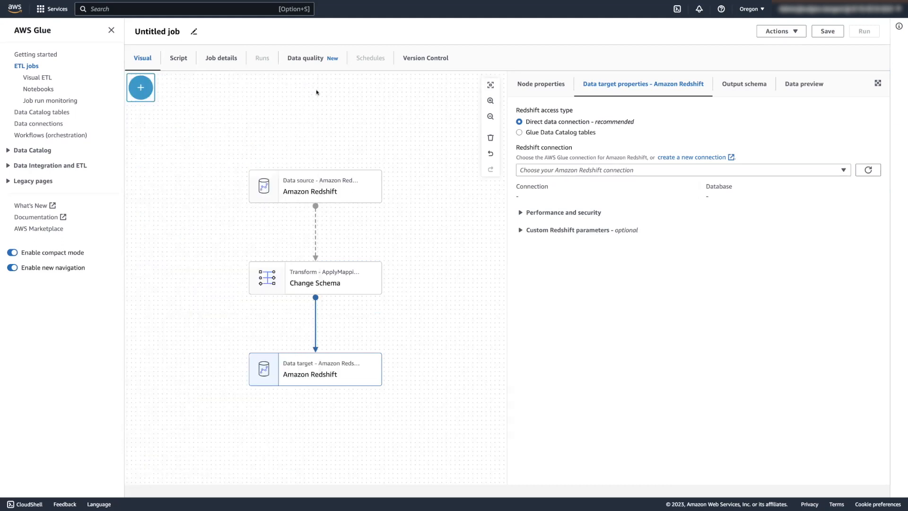
- Point the Redshift source at public.users_updates via the redshift-merge connection and show its output schema
click(314, 186)
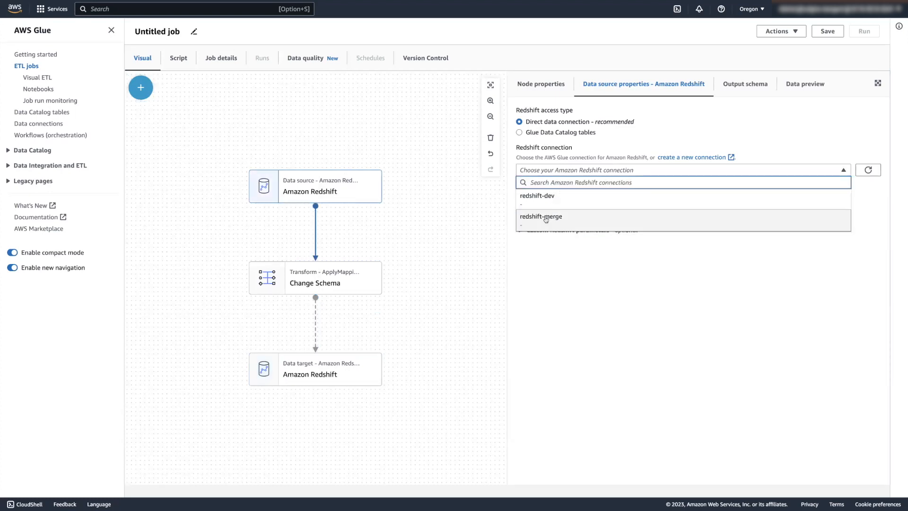
click(540, 216)
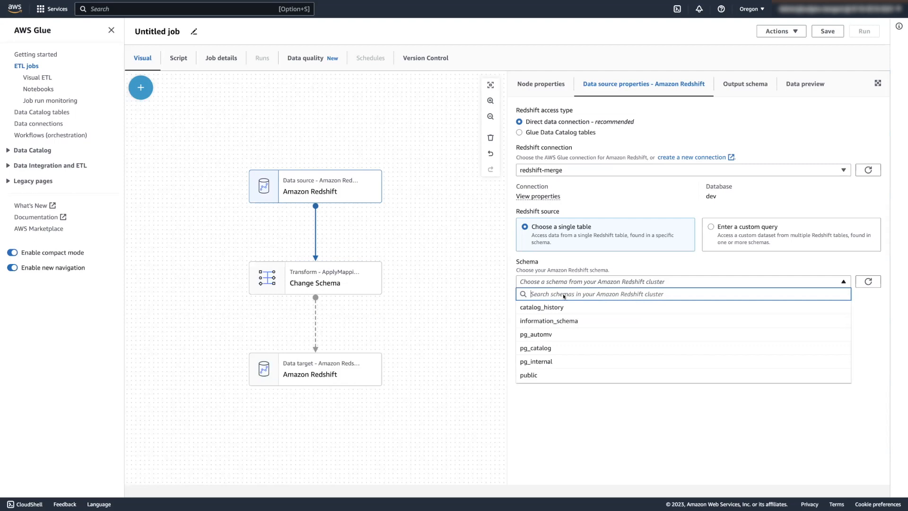
click(528, 375)
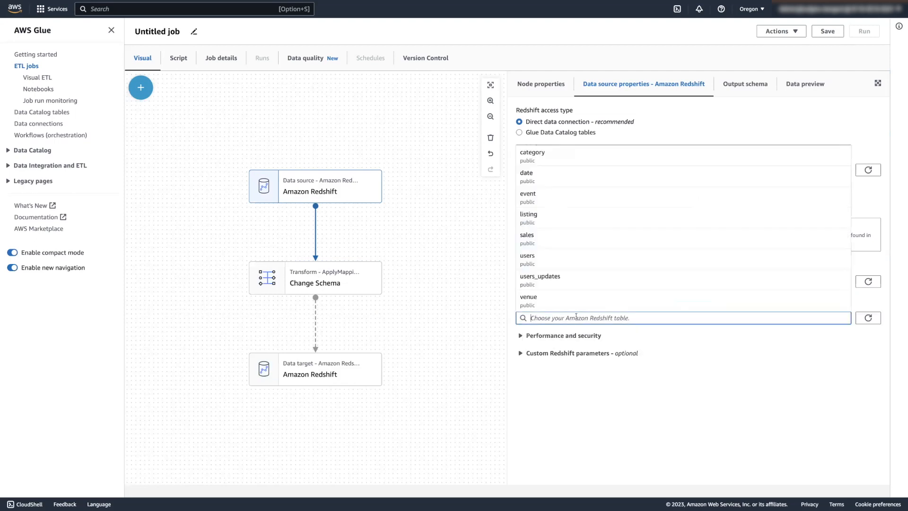
mouse_move(556, 258)
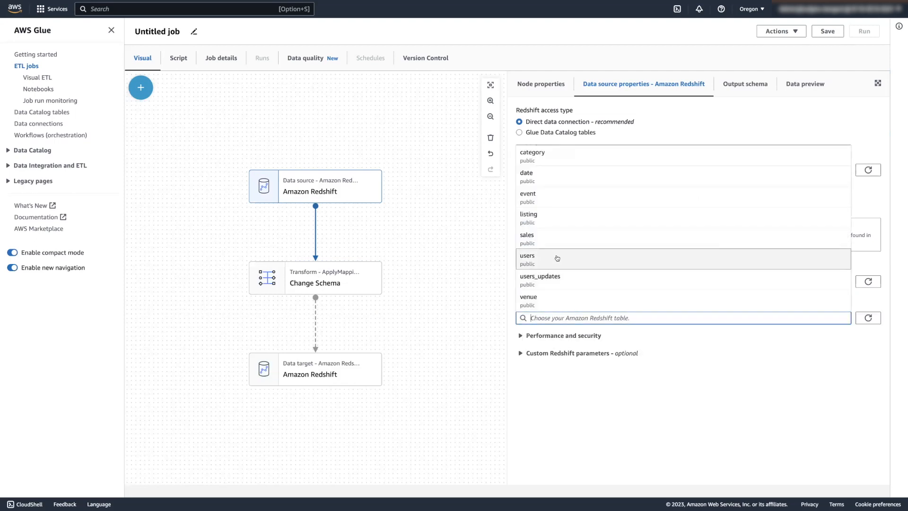
mouse_move(556, 280)
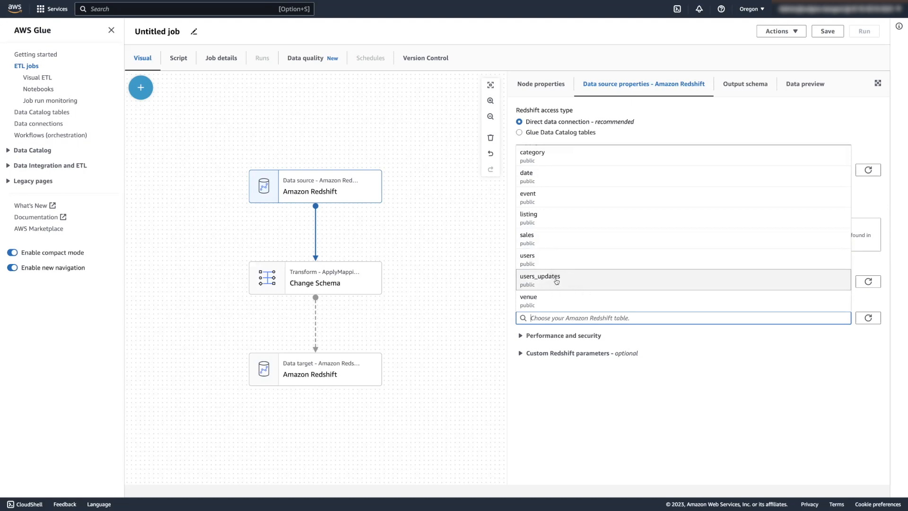
click(539, 280)
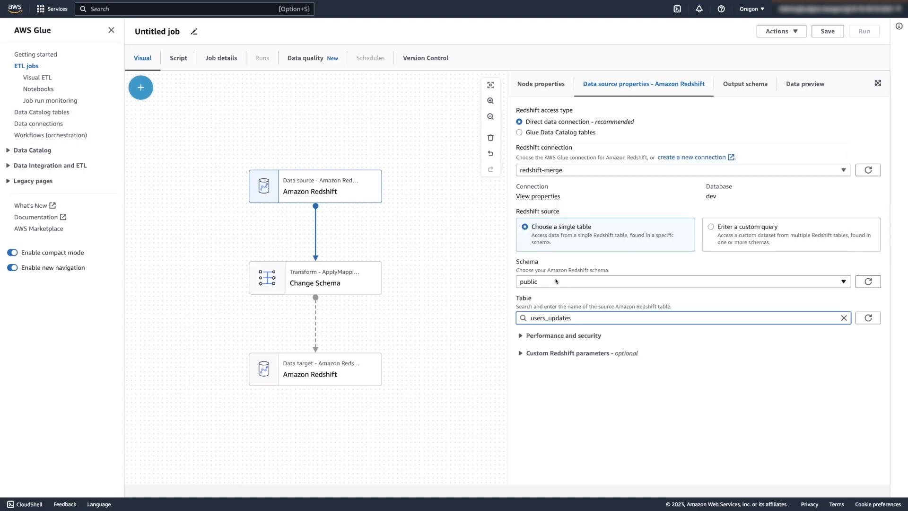
click(746, 83)
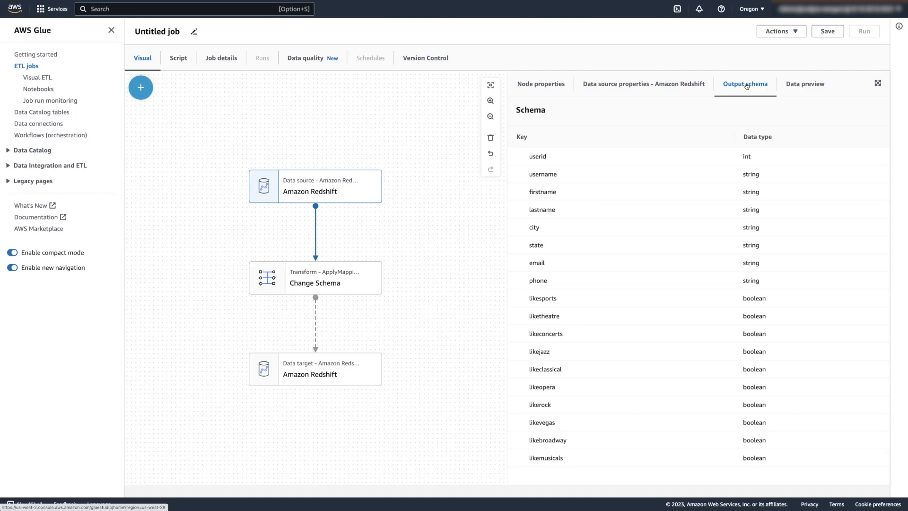
- Drop the state field in Change Schema, then return to the Redshift source settings
click(315, 278)
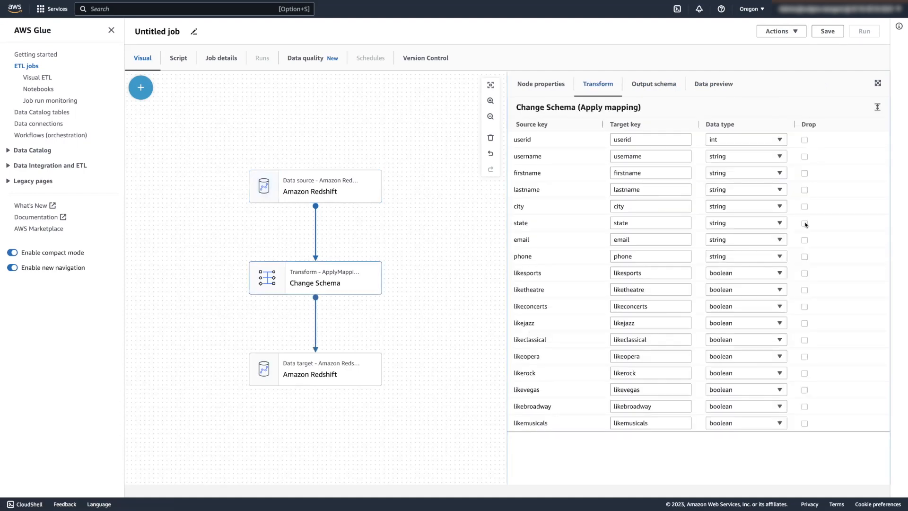
click(804, 221)
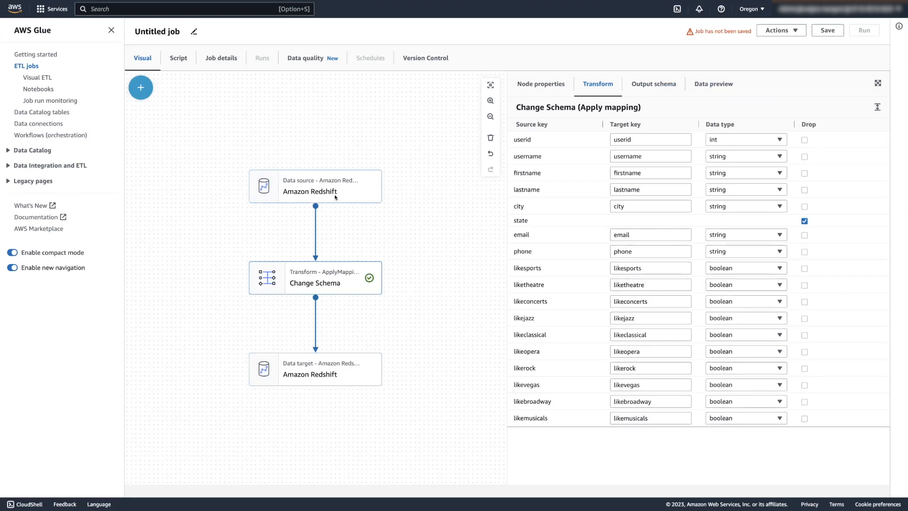
click(311, 187)
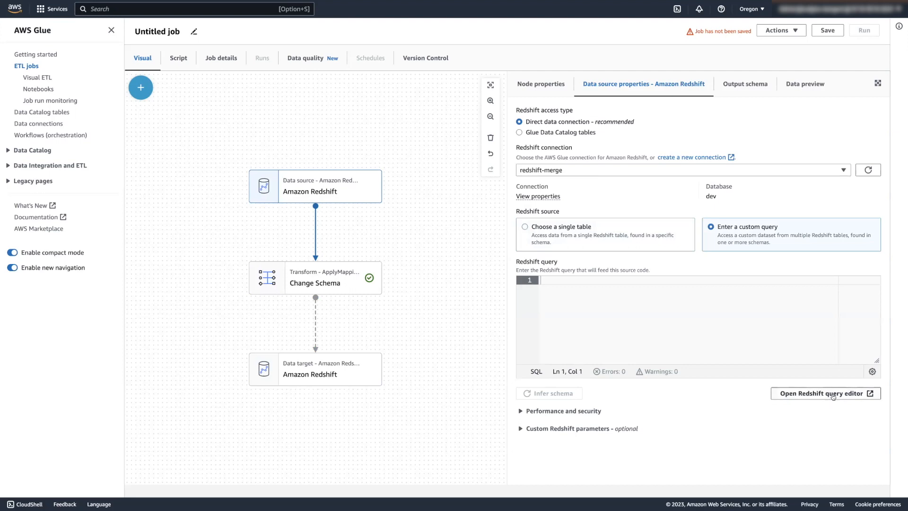
- Select the example users–sales subquery join in Redshift query editor v2 for the custom query
click(822, 394)
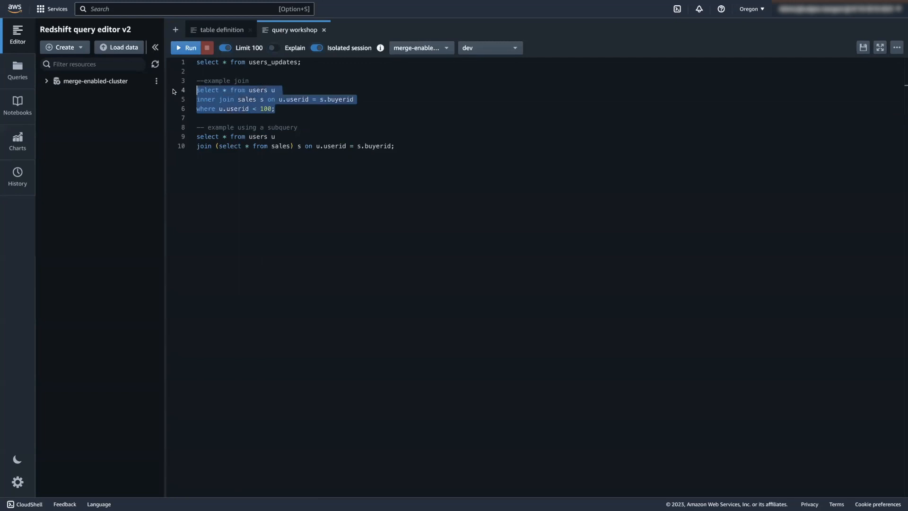
click(228, 99)
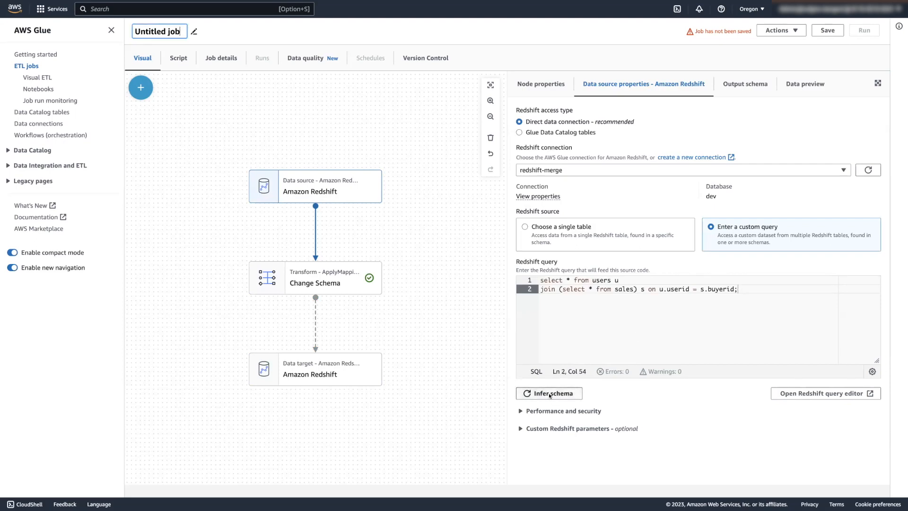
- Infer the source schema from the custom query, review Change Schema's new sales columns, and select the target node
click(549, 393)
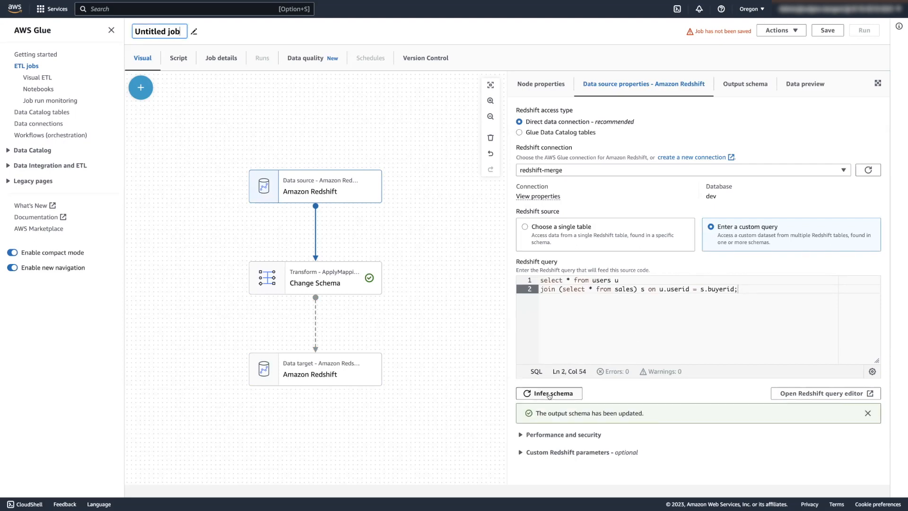
click(745, 83)
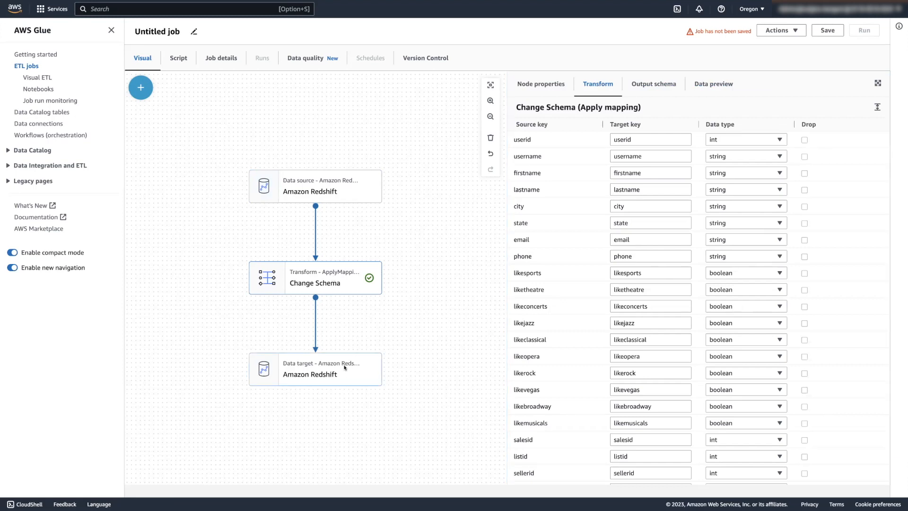
click(315, 369)
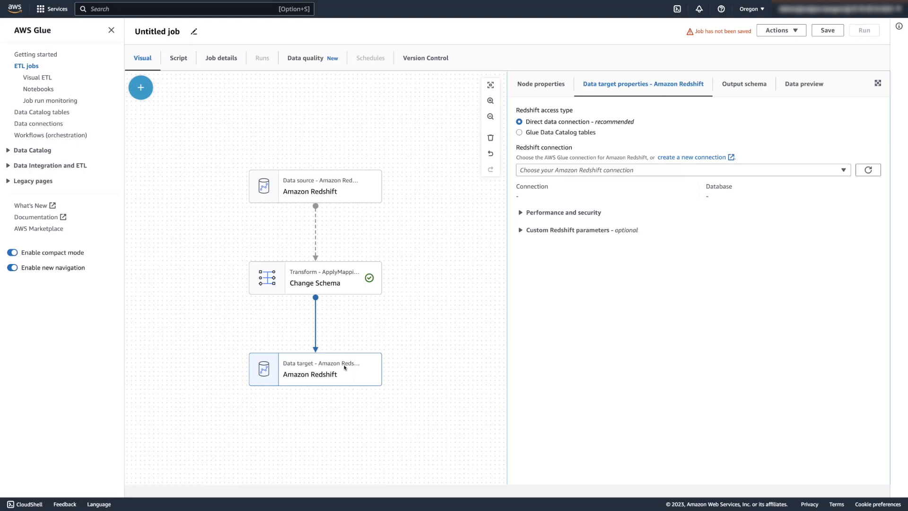
- Set the Redshift target to redshift-merge connection, public schema, and a new table named new_table
click(678, 169)
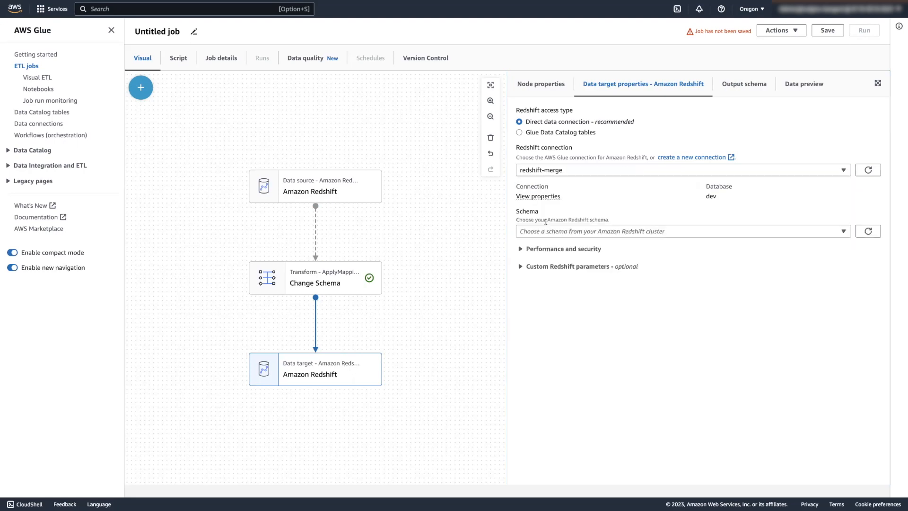
click(677, 231)
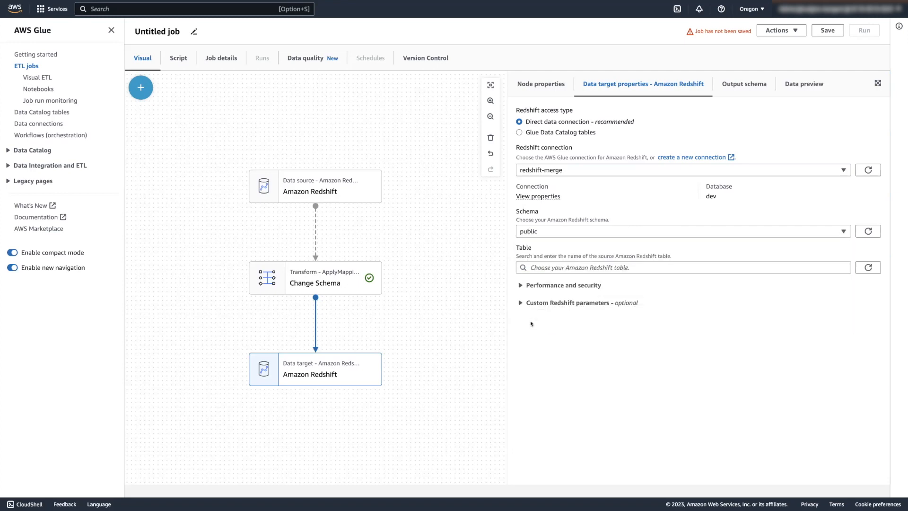
click(678, 267)
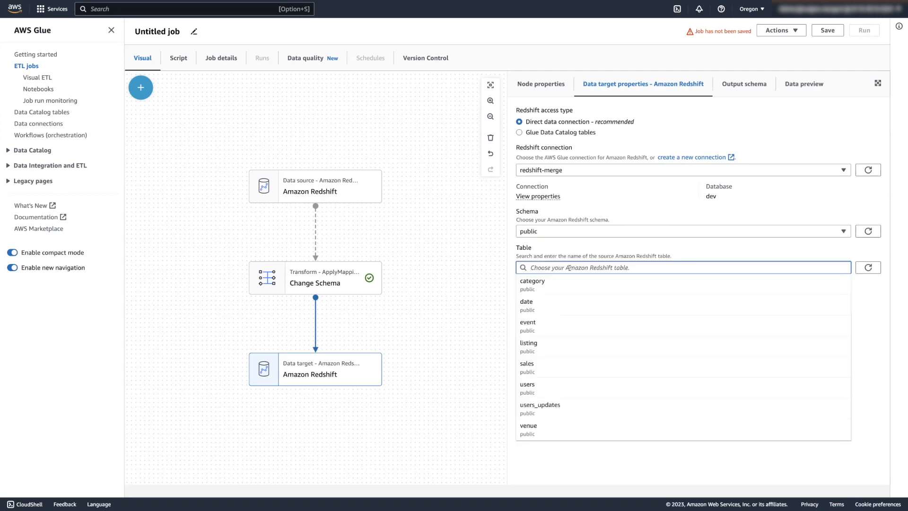
text(new_table)
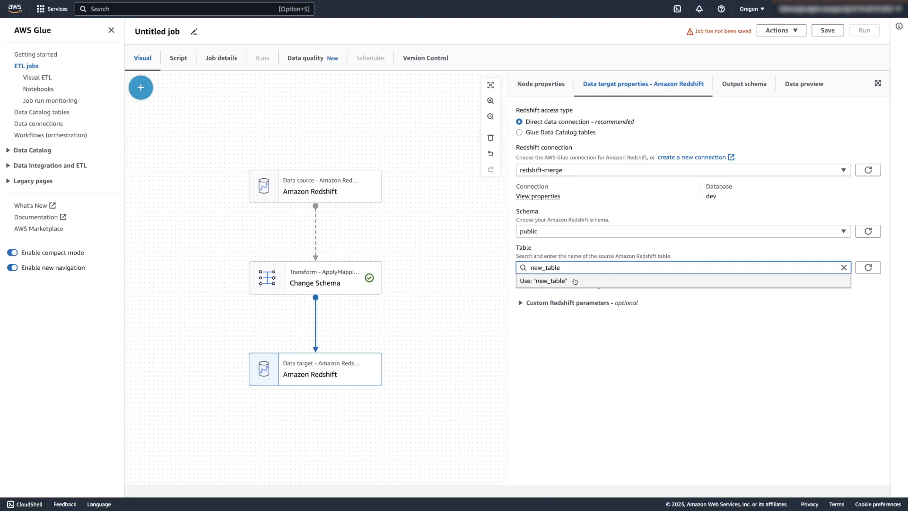
click(543, 281)
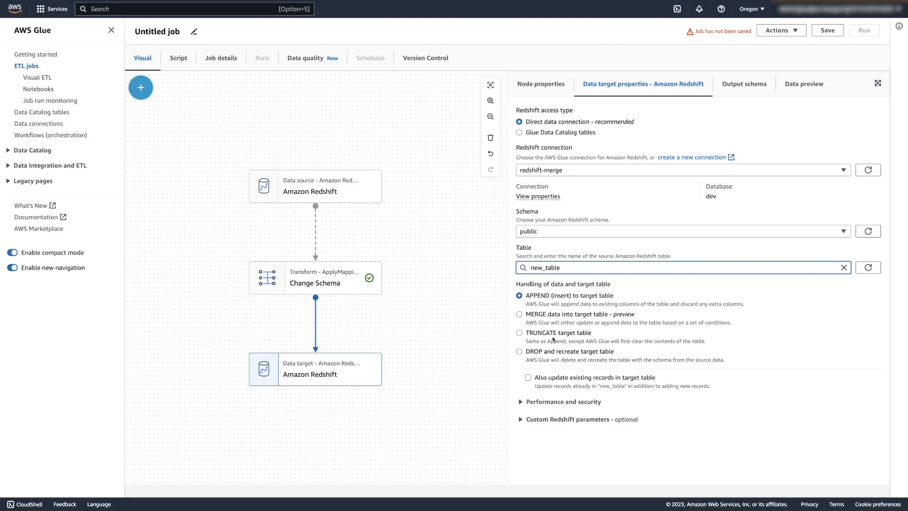
mouse_move(537, 355)
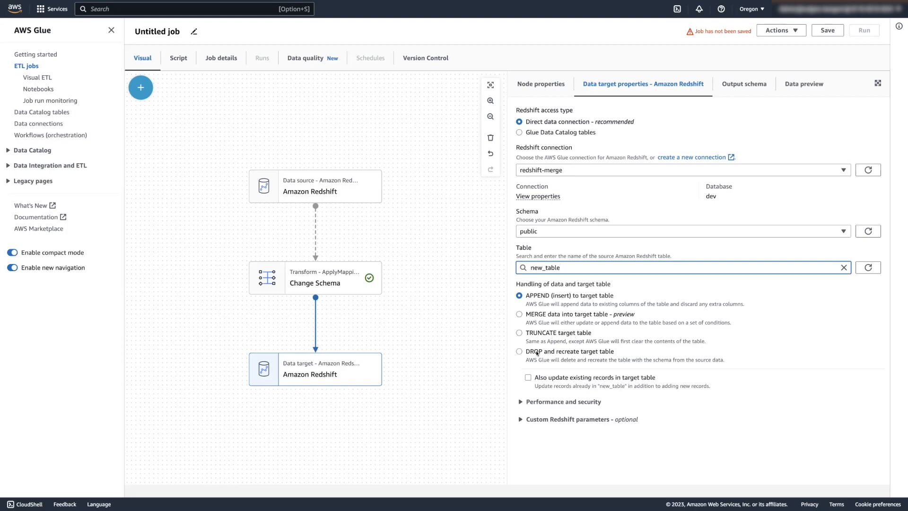
mouse_move(754, 282)
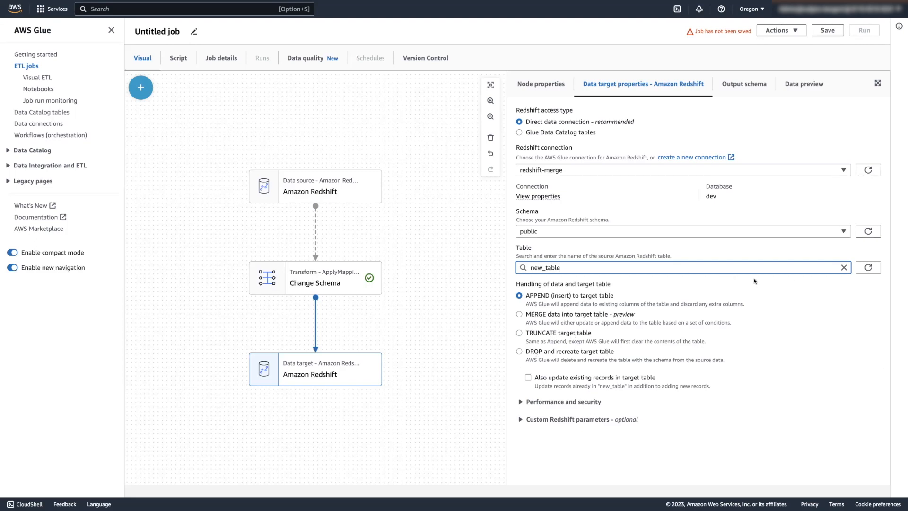
- Make the target merge into the users table, matching records on userid
click(843, 267)
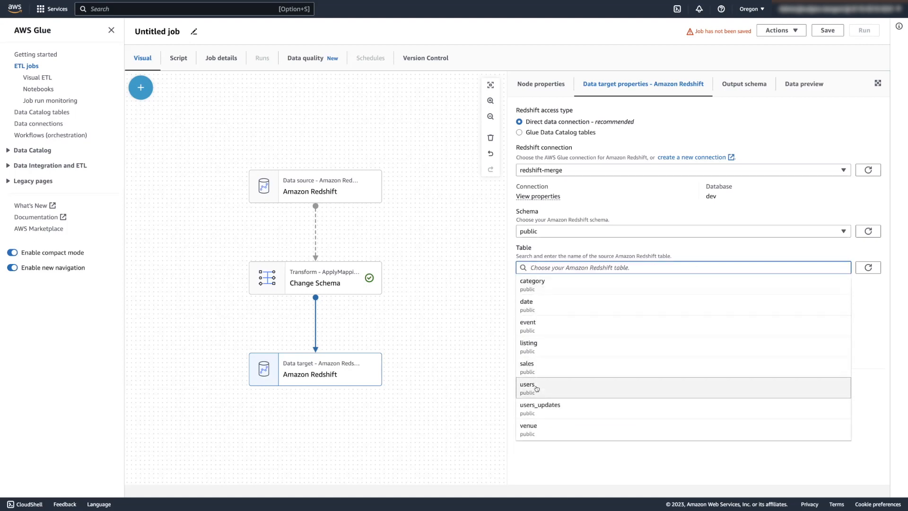
click(527, 384)
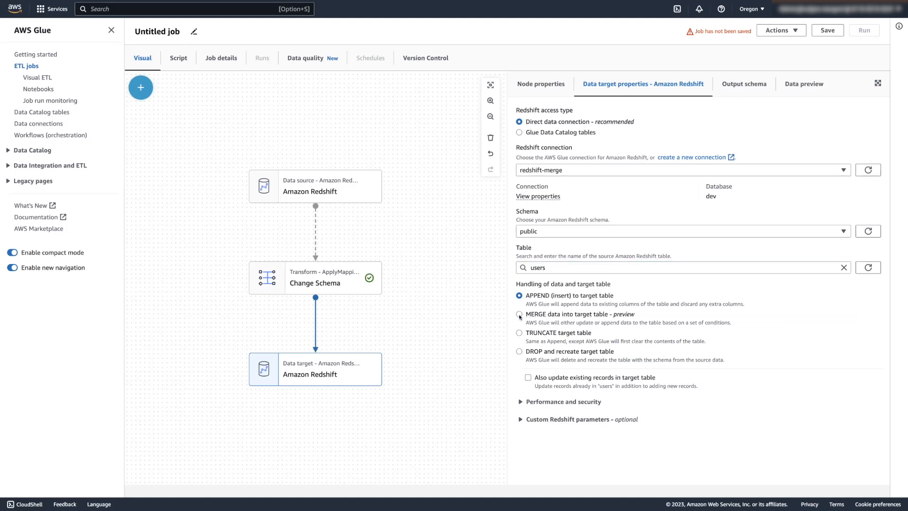
click(519, 314)
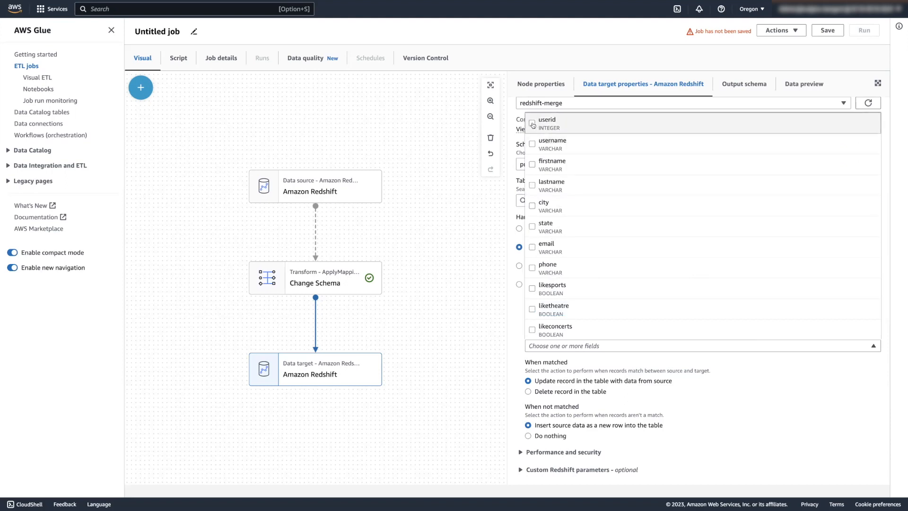
click(546, 122)
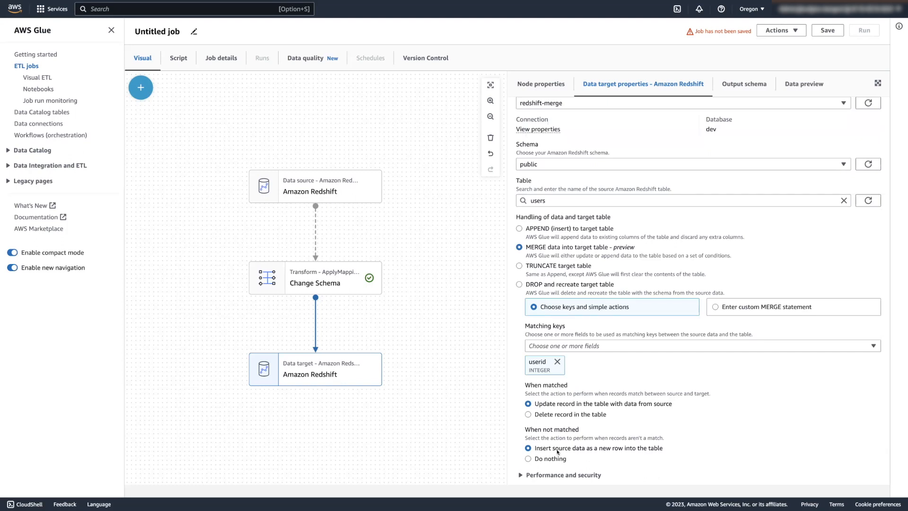
mouse_move(702, 362)
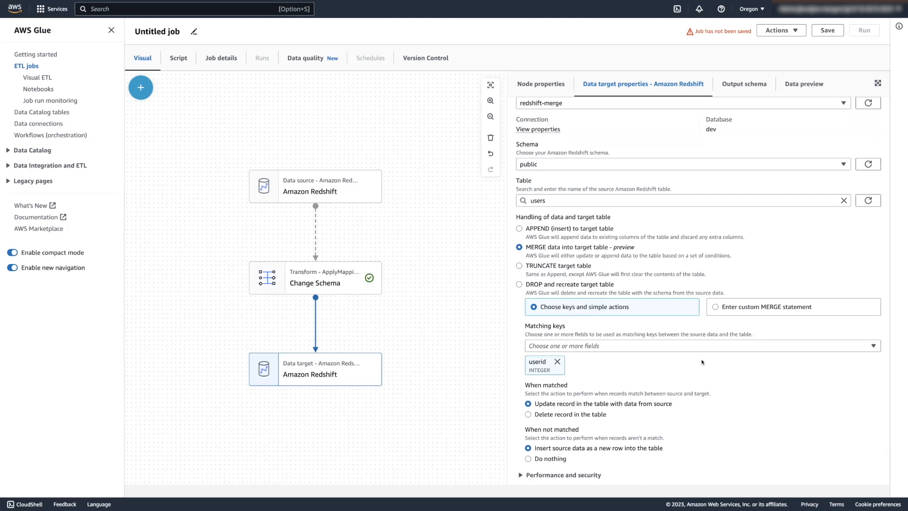
click(718, 374)
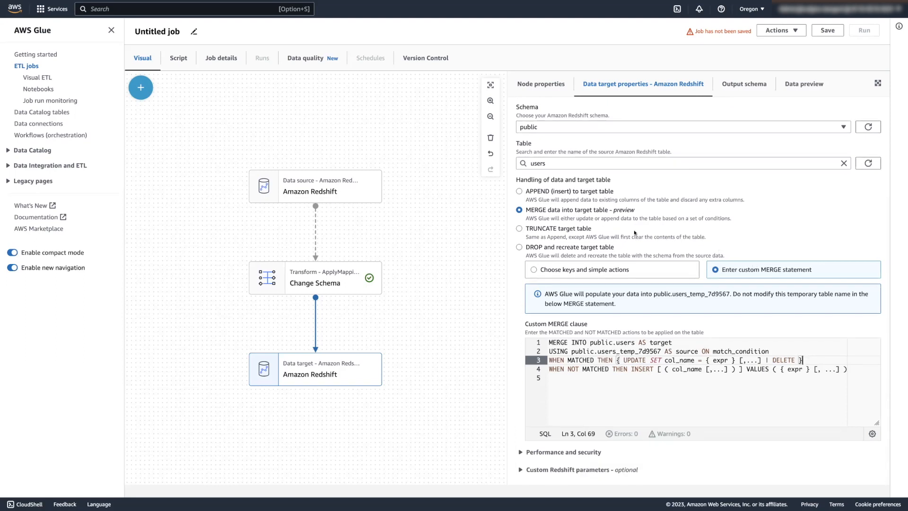
click(533, 283)
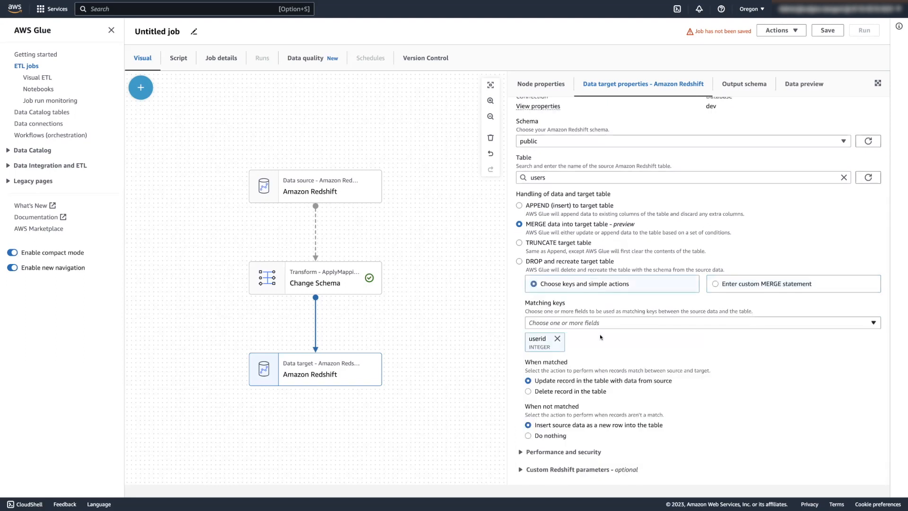
mouse_move(582, 386)
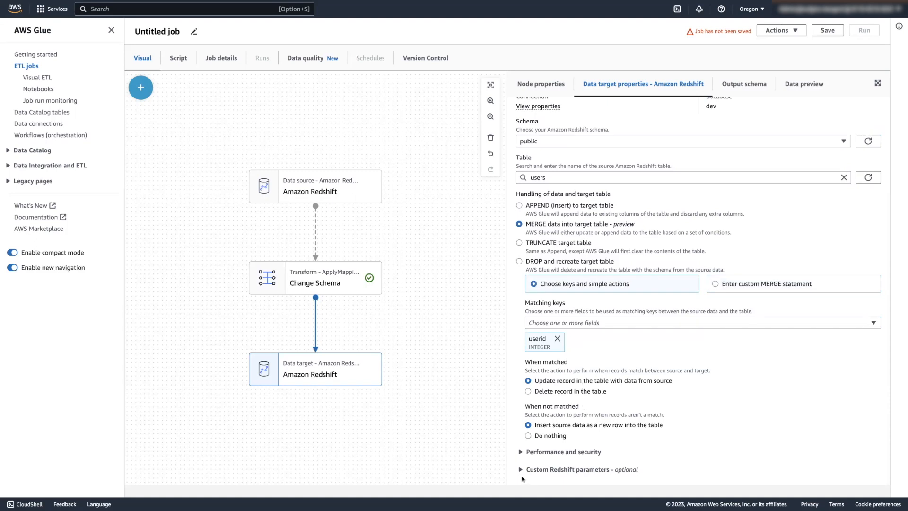
- Expand the empty custom Redshift parameters section, then view the generated job script
click(521, 469)
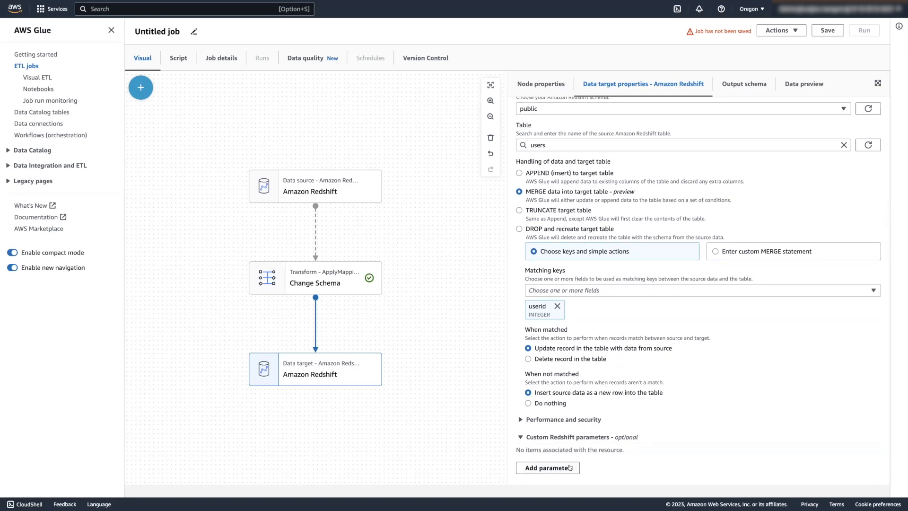
click(548, 467)
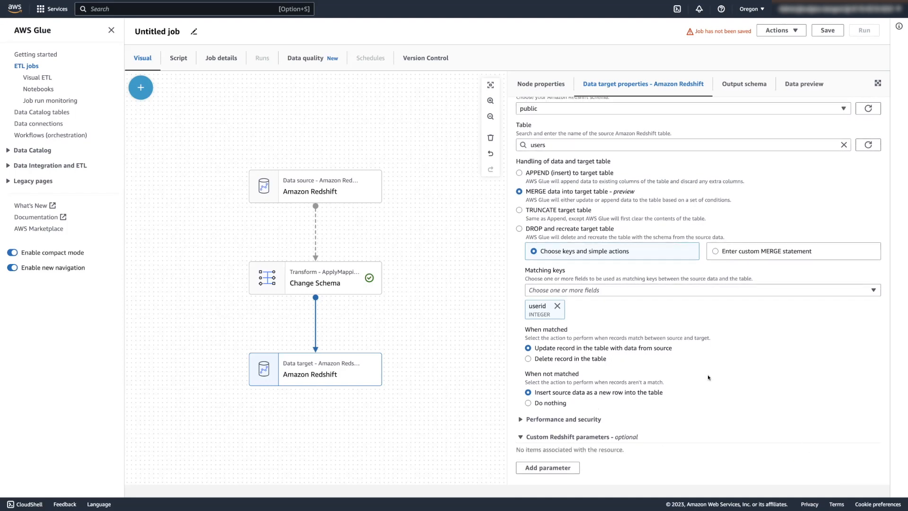
scroll(up, 3)
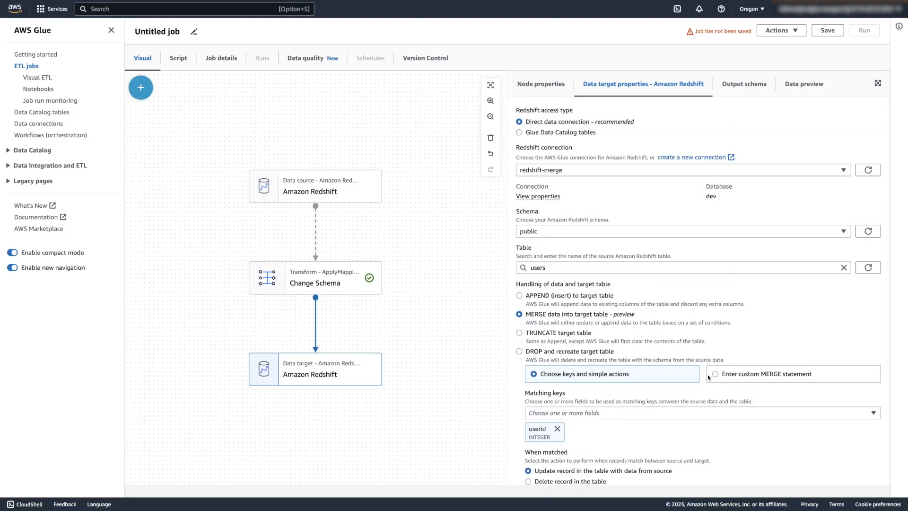
click(179, 57)
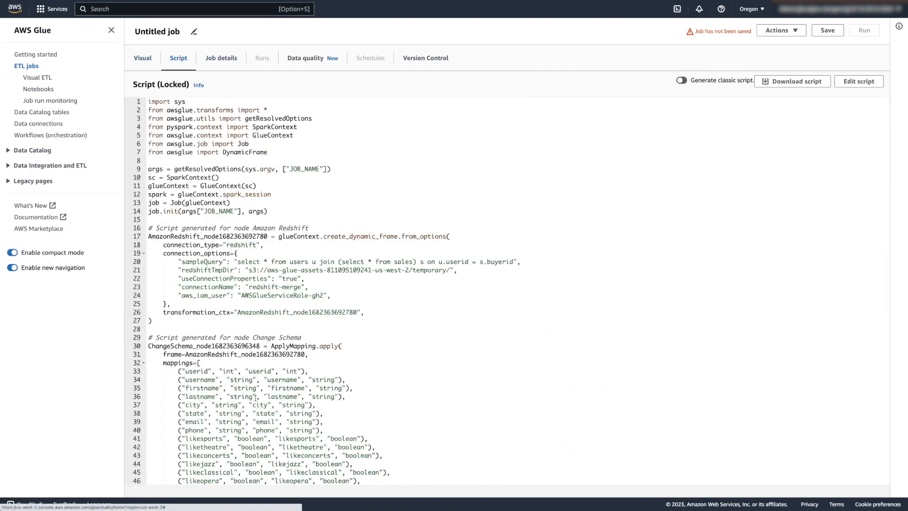
scroll(down, 3)
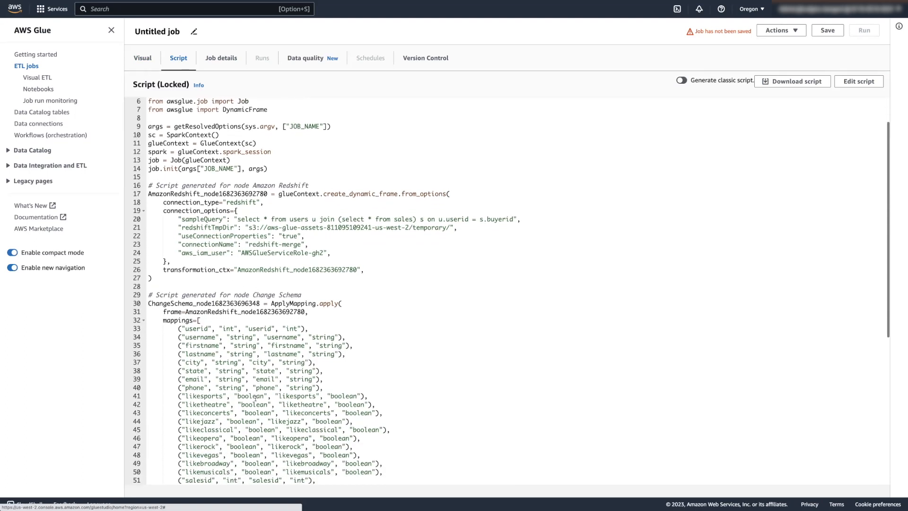
scroll(down, 3)
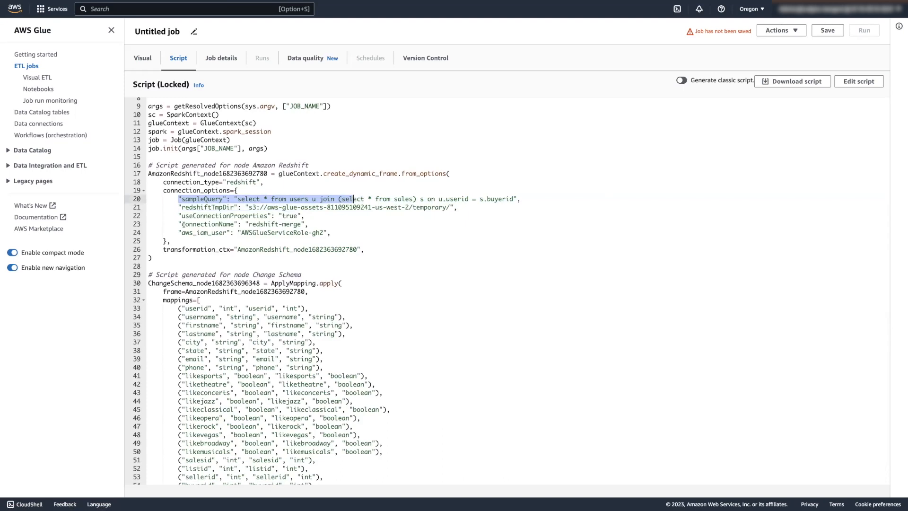
click(221, 216)
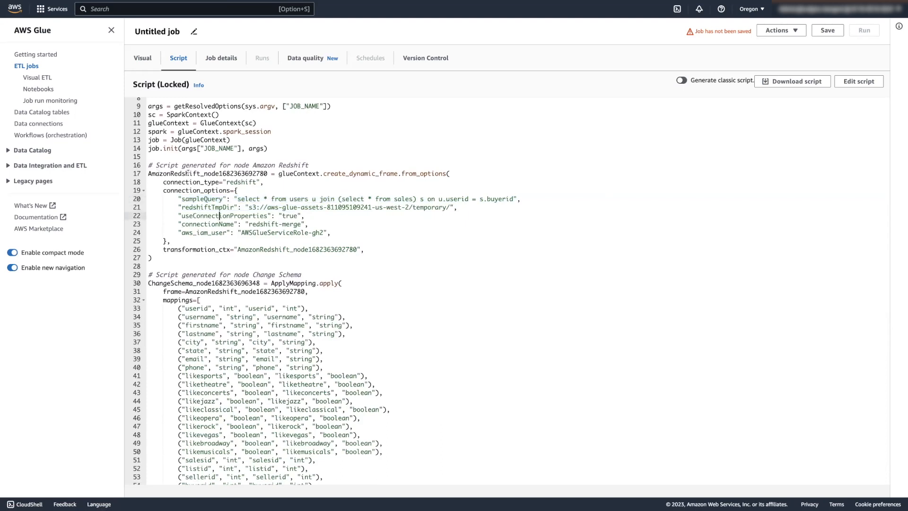
scroll(down, 3)
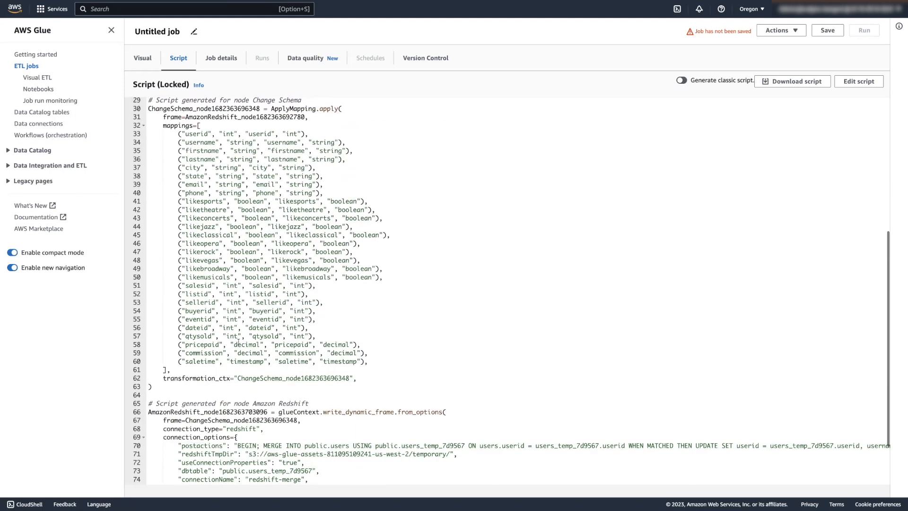
scroll(down, 3)
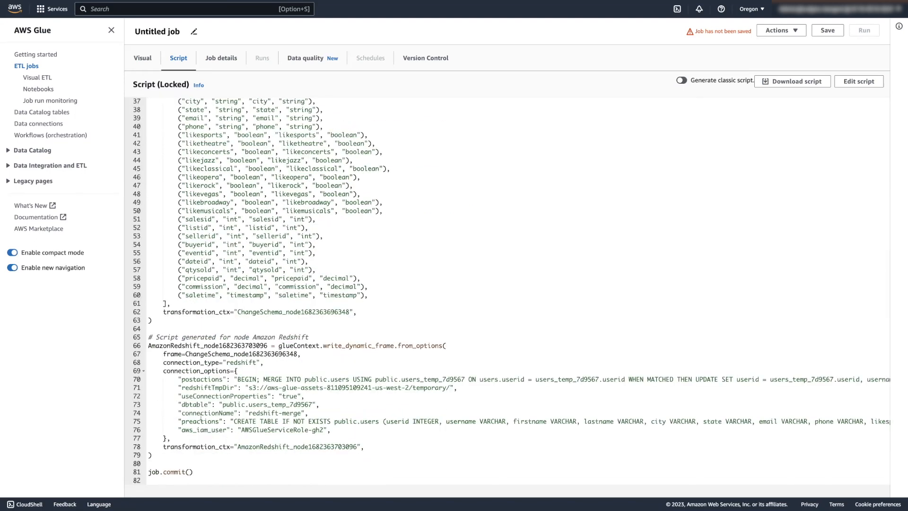
double_click(200, 421)
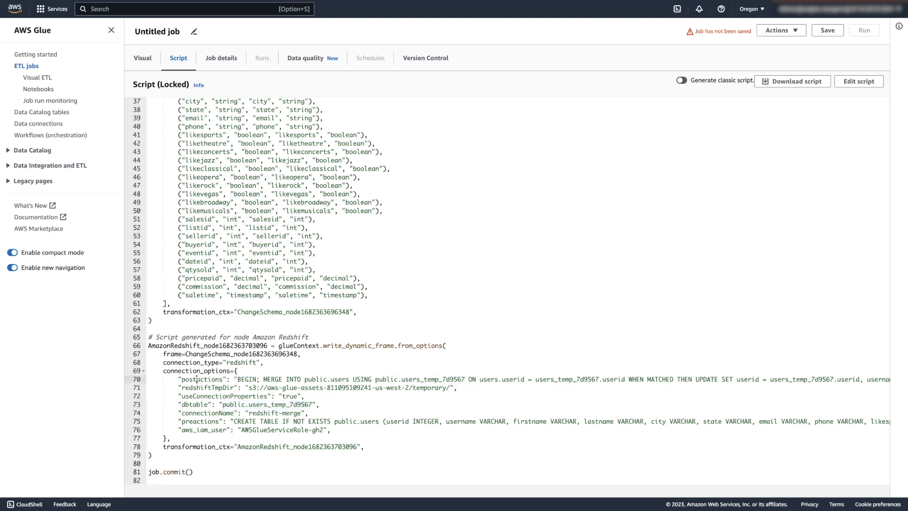
double_click(202, 379)
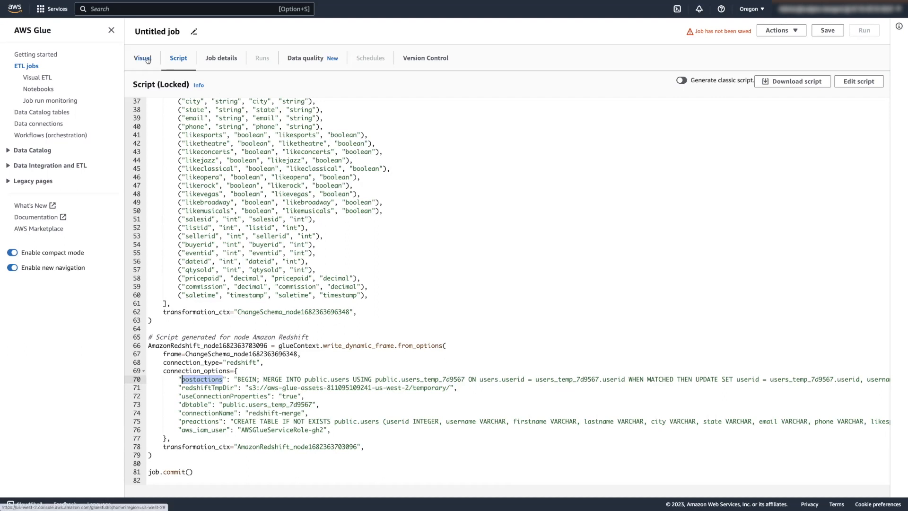
click(142, 58)
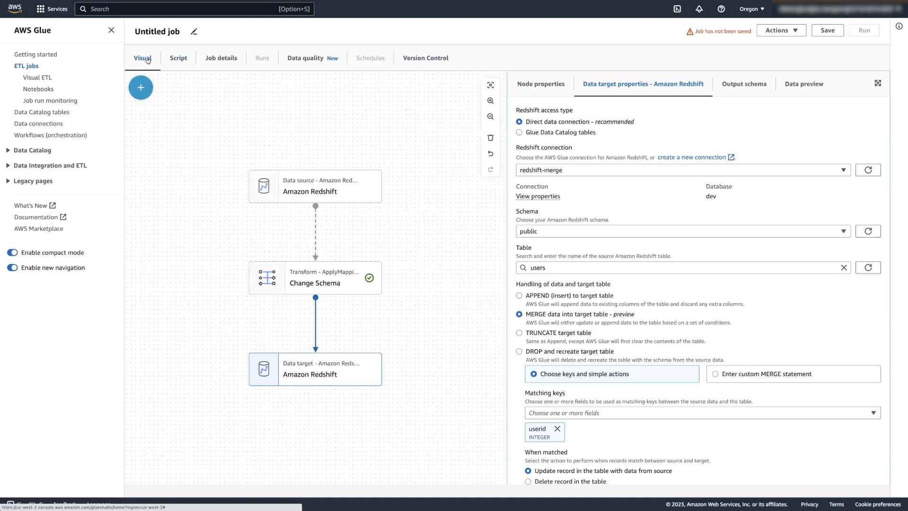